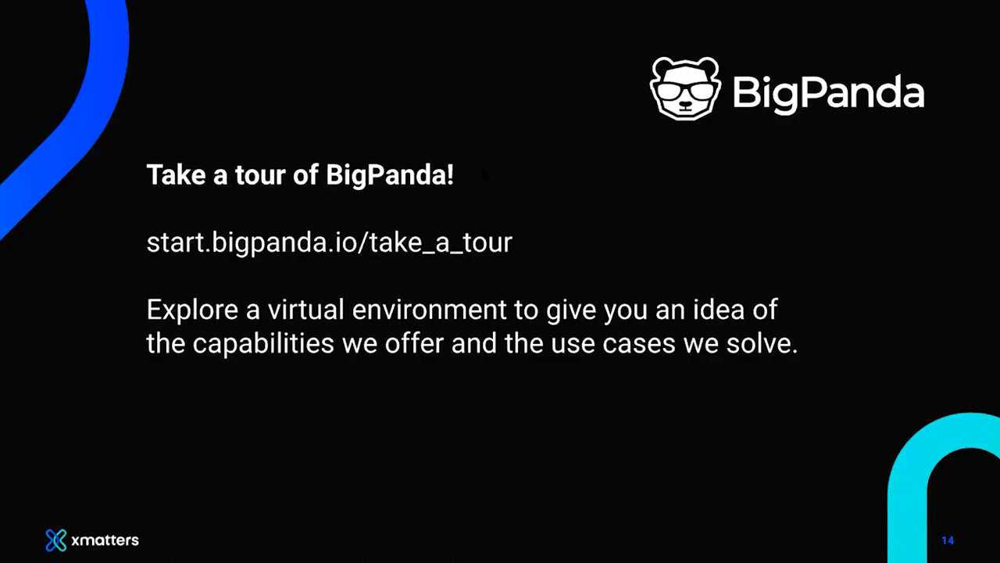
Advance from the BigPanda tour slide to the xMatters upcoming webinars slide.
key(Right)
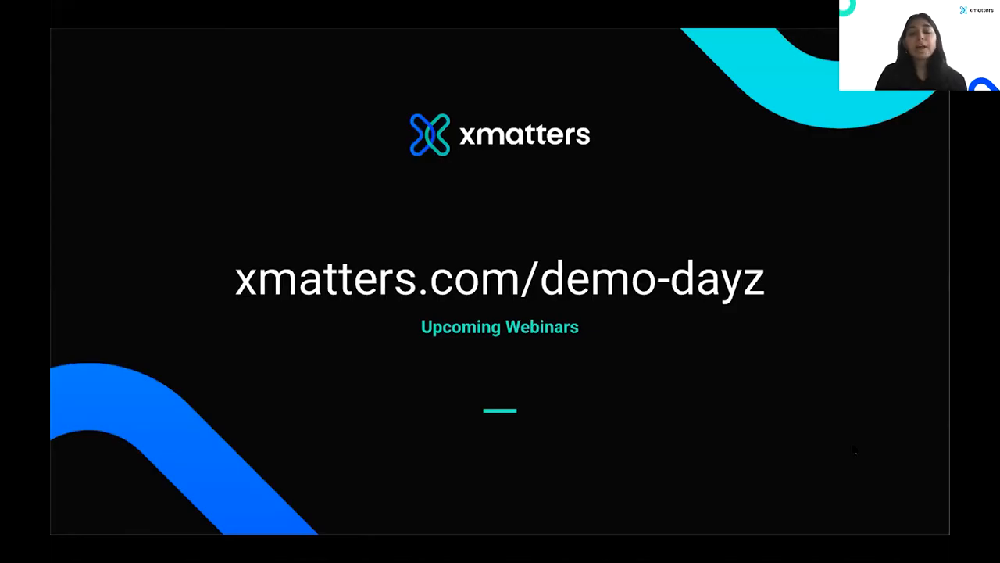